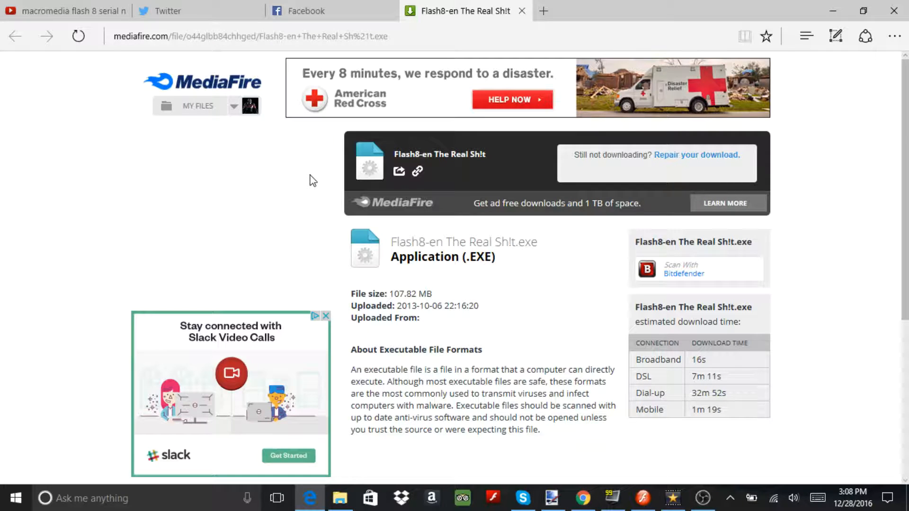
mouse_move(443, 247)
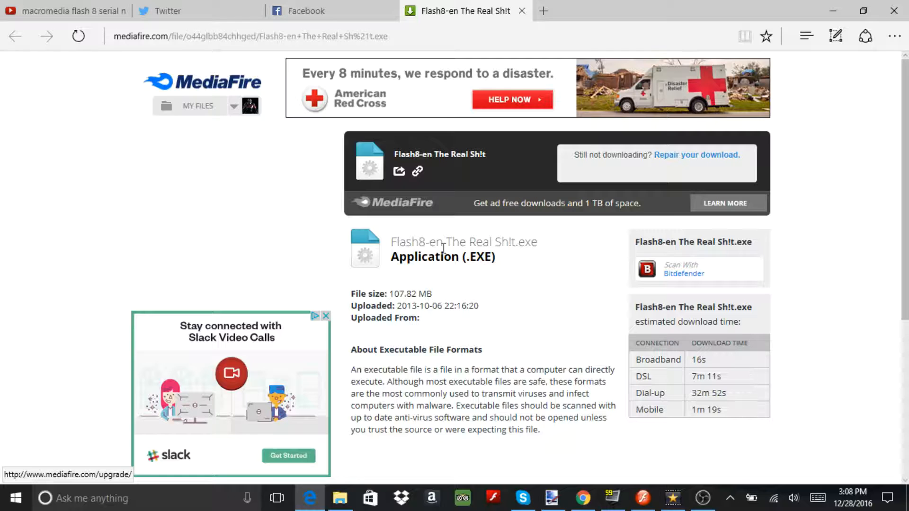
mouse_move(672, 161)
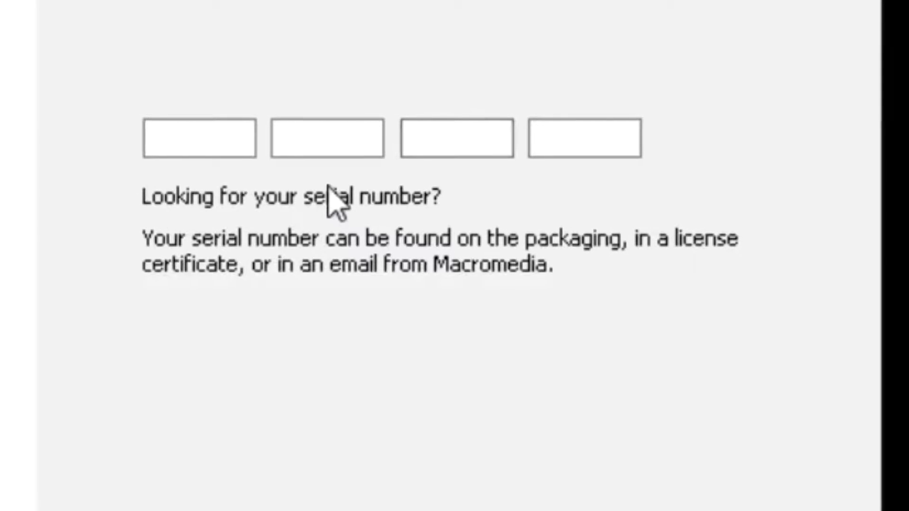
click(199, 142)
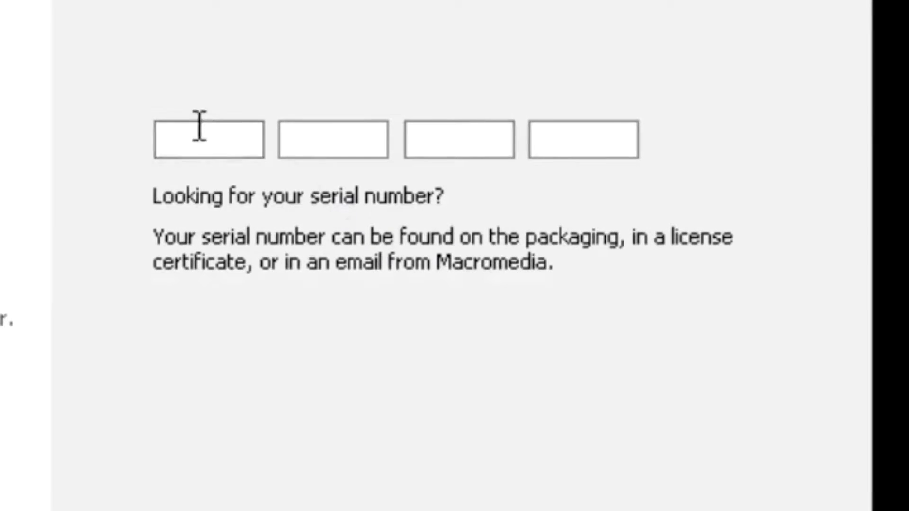
click(206, 142)
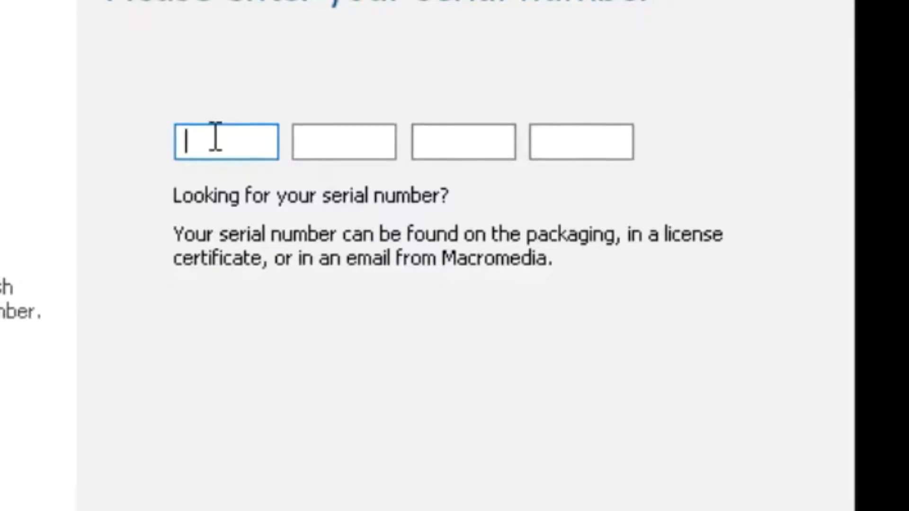
text(W)
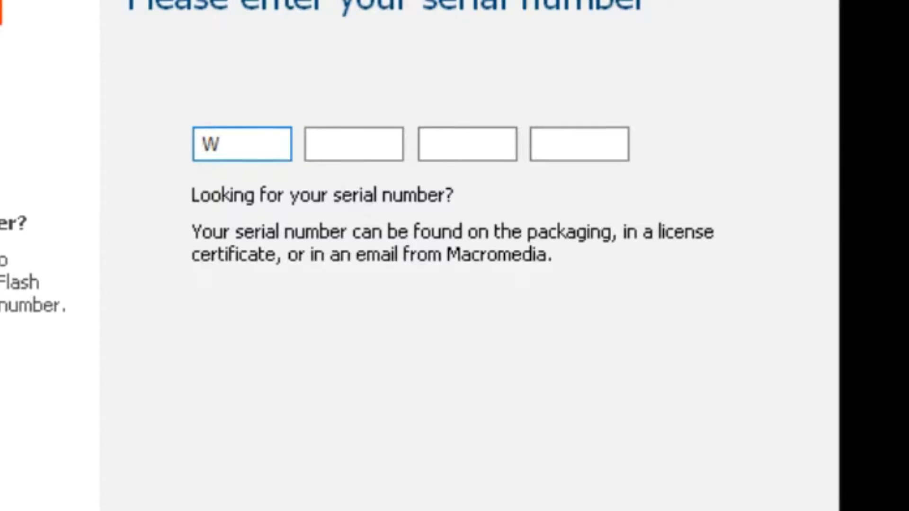
text(PD)
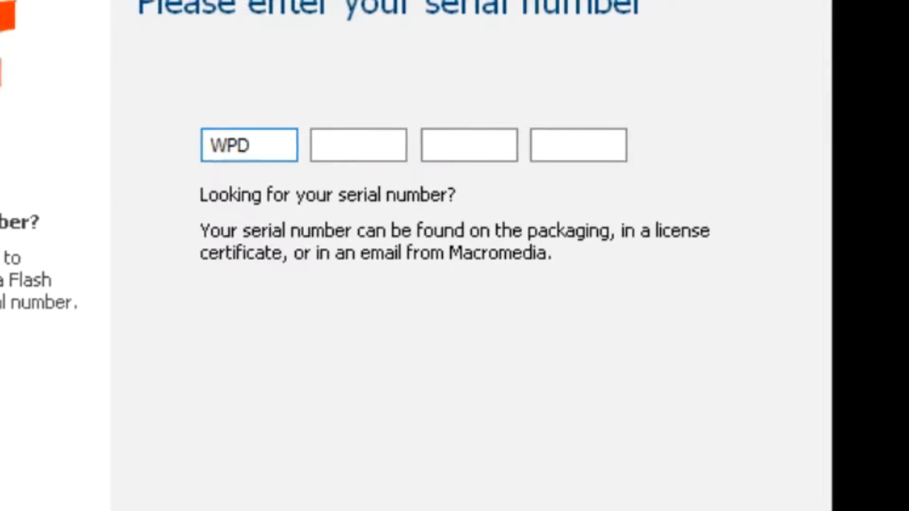
text(8)
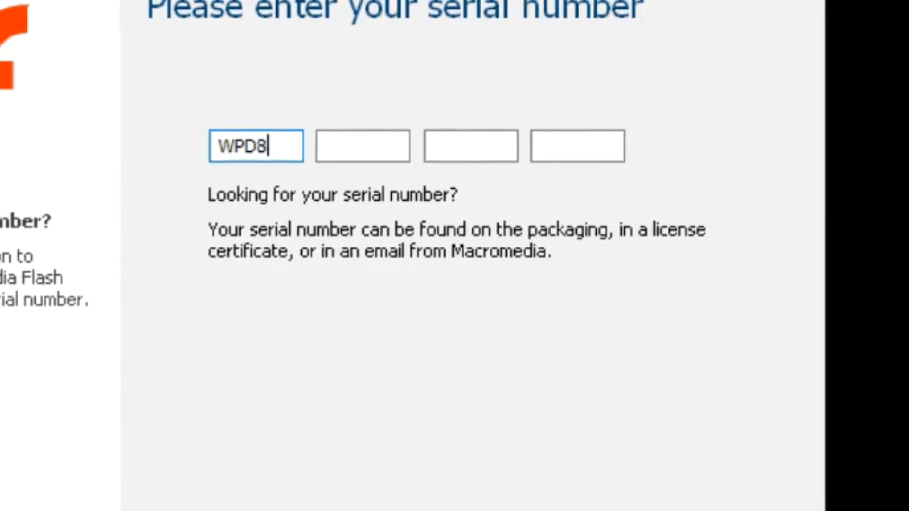
text(00)
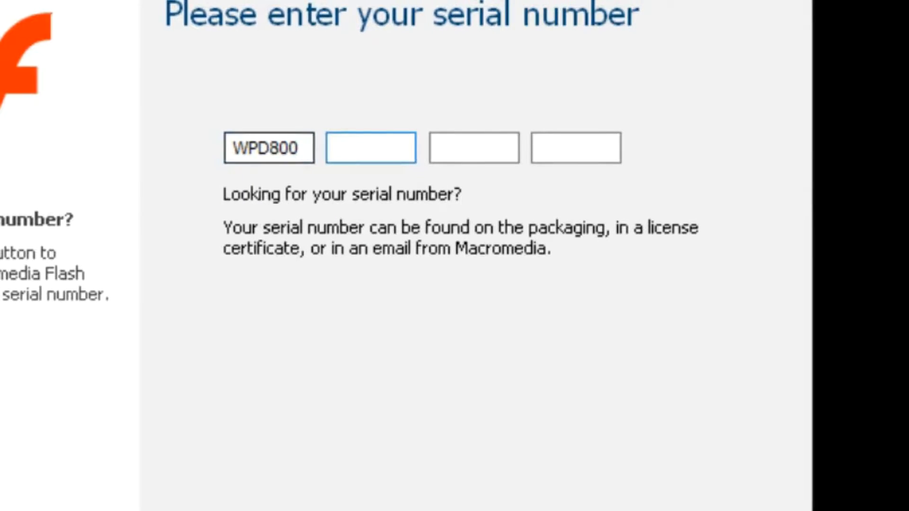
text(5)
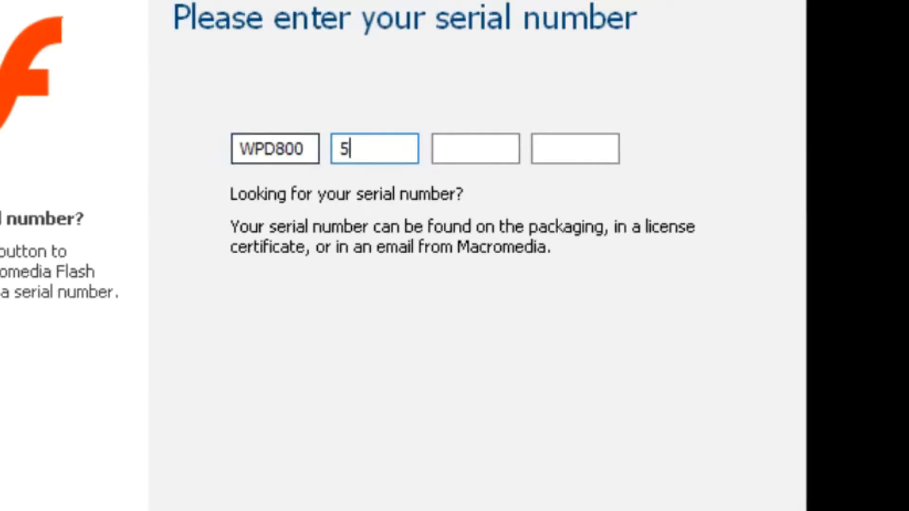
text(283)
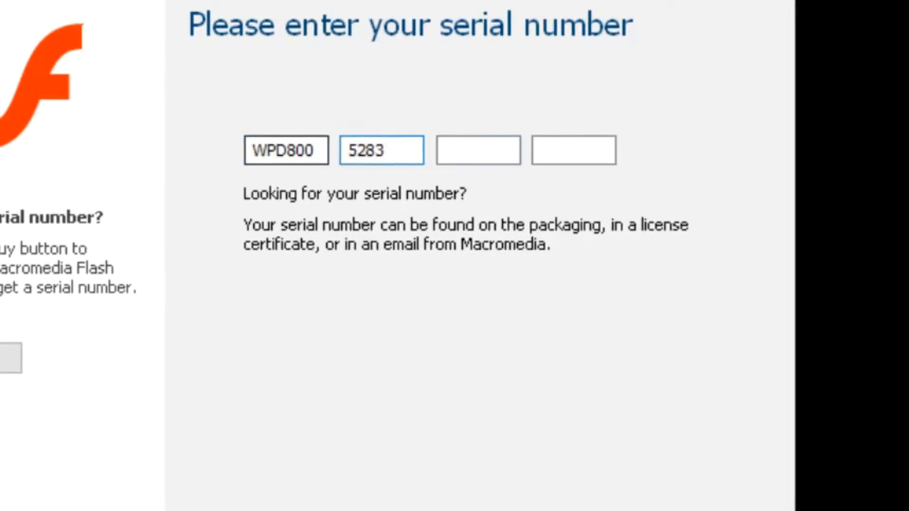
text(0)
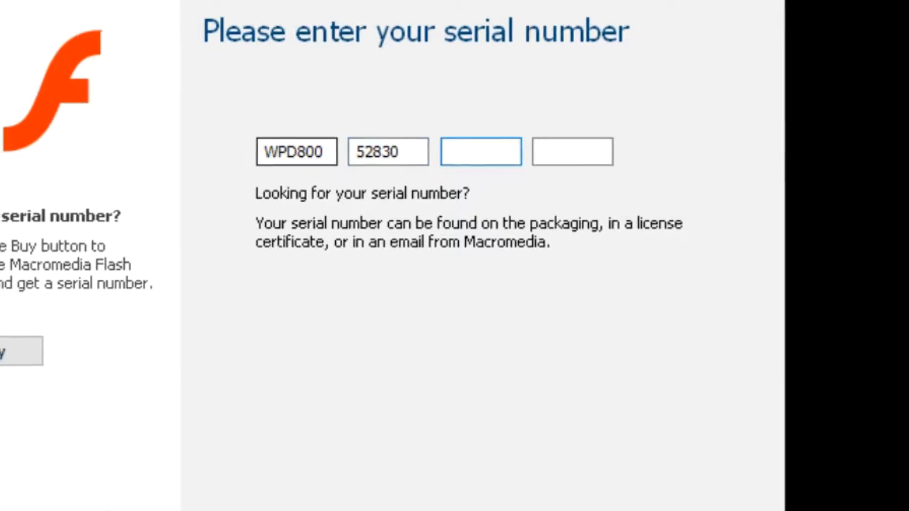
text(648)
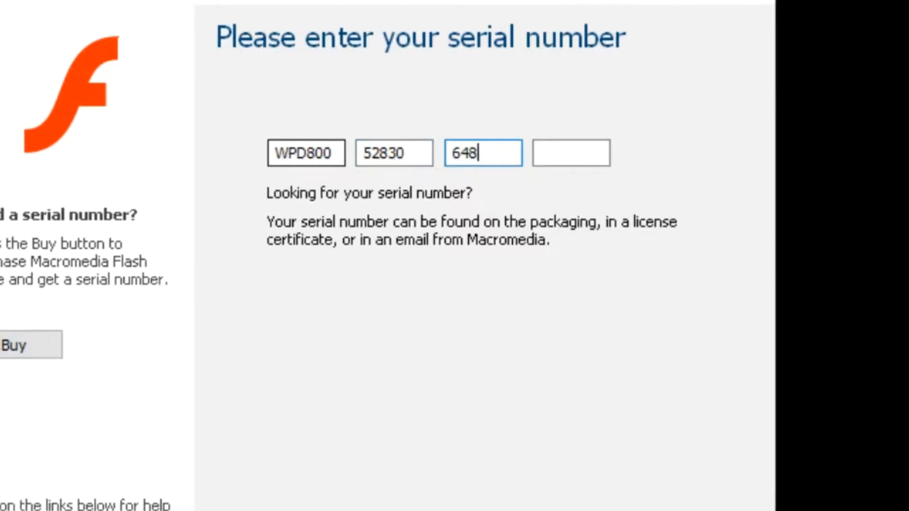
text(32)
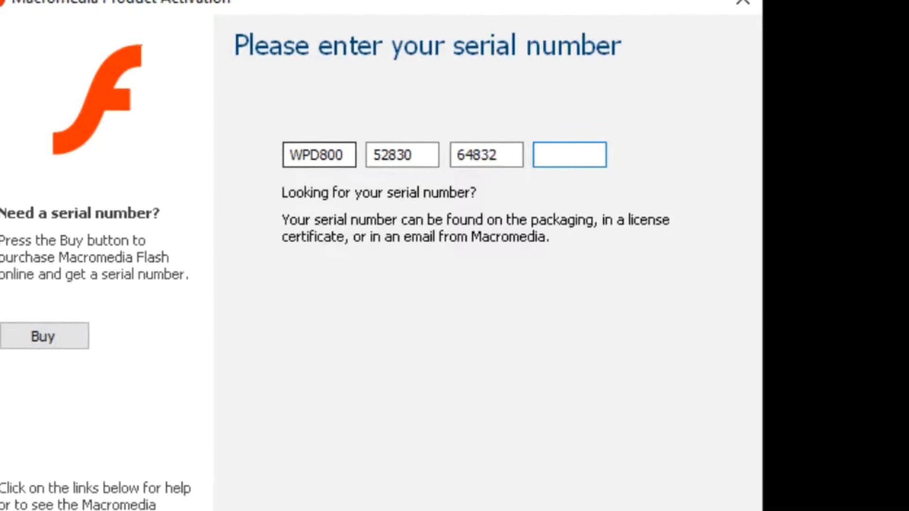
text(84)
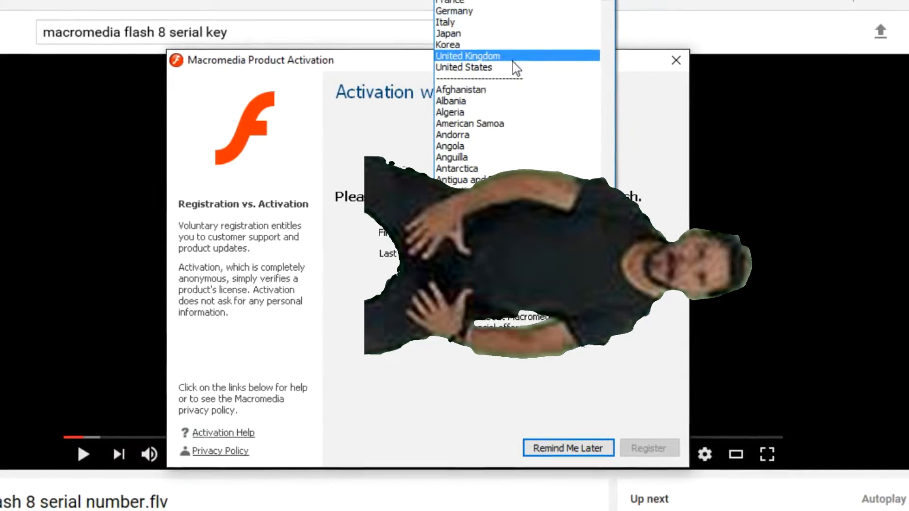
mouse_move(503, 68)
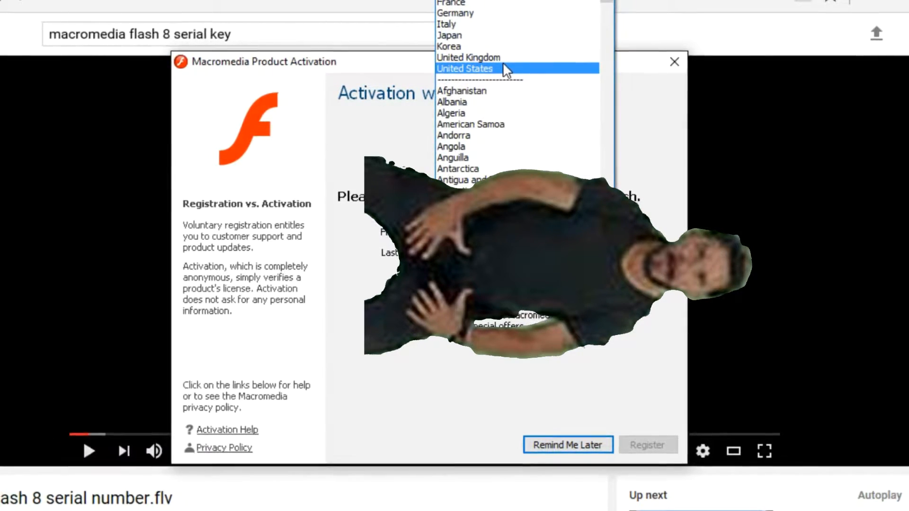
Step: Choose United States as the country, activate Flash, and proceed to Register
click(465, 68)
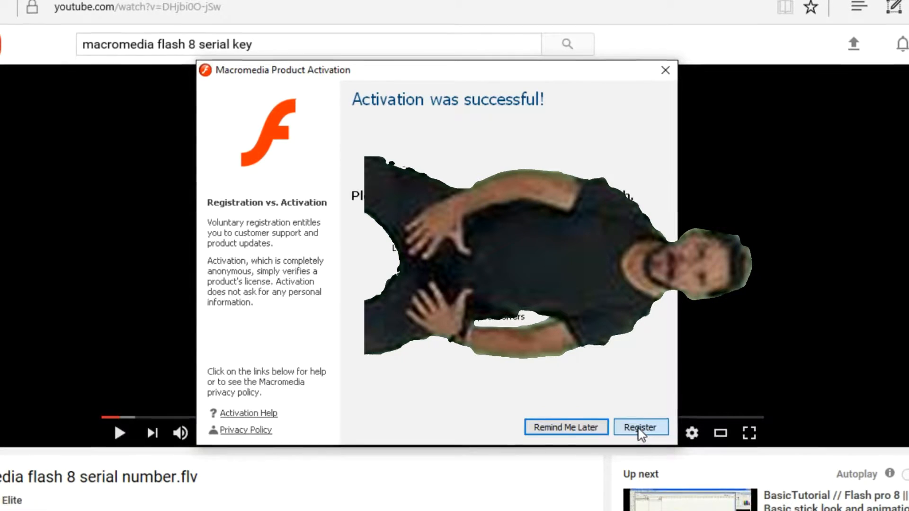
click(640, 427)
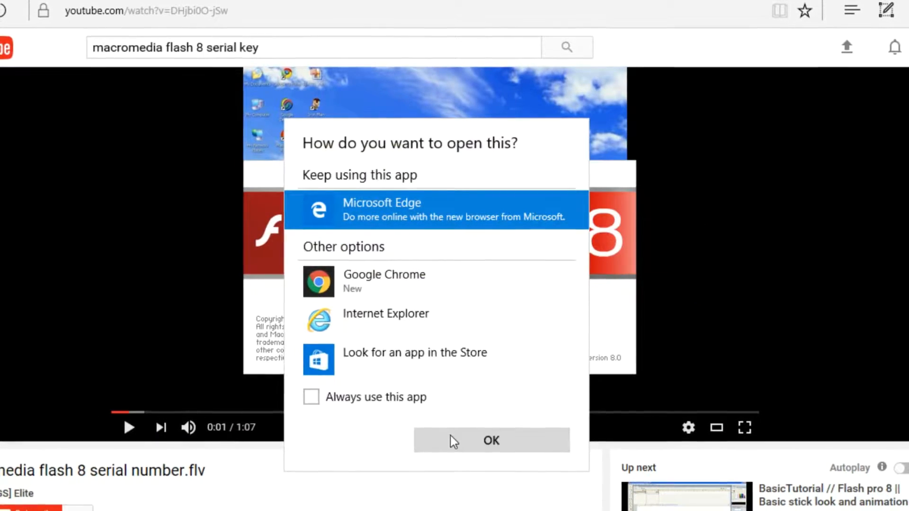
Step: Let the registration link open in Microsoft Edge
click(491, 440)
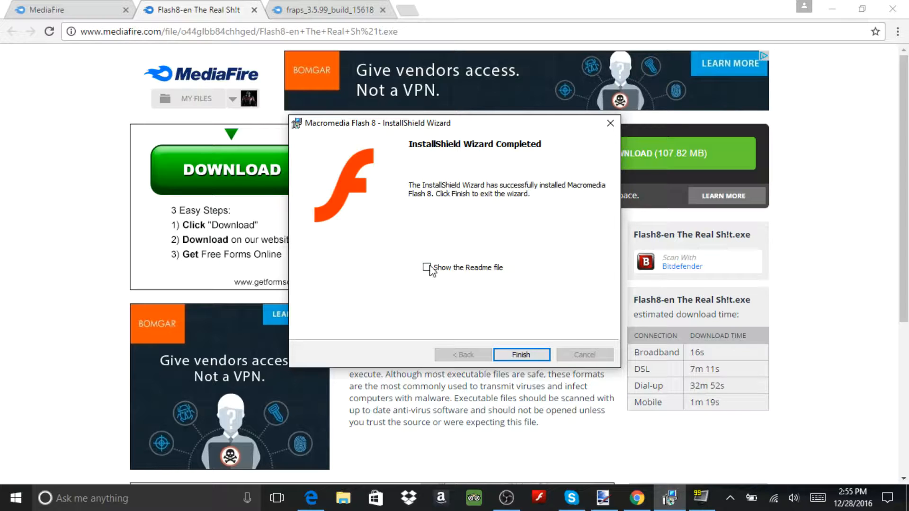
Step: Finish the installer with 'Show the Readme file' ticked
click(427, 267)
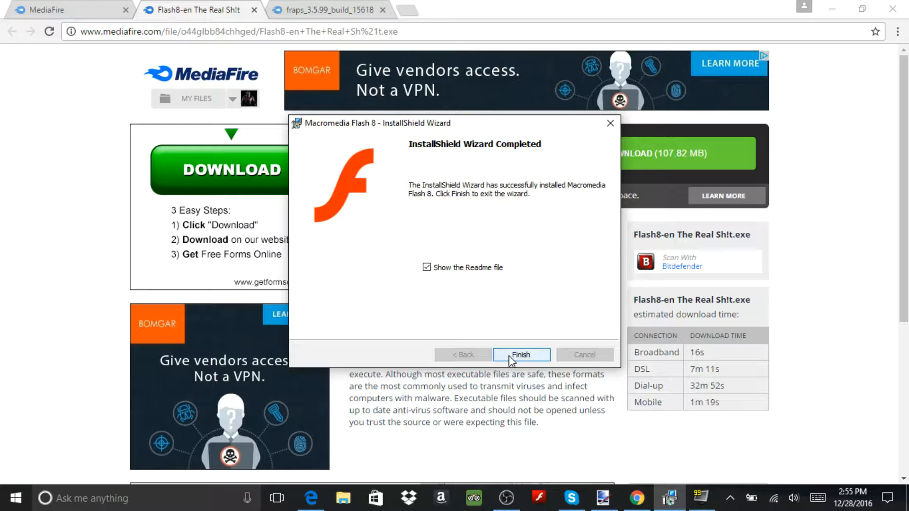
click(521, 354)
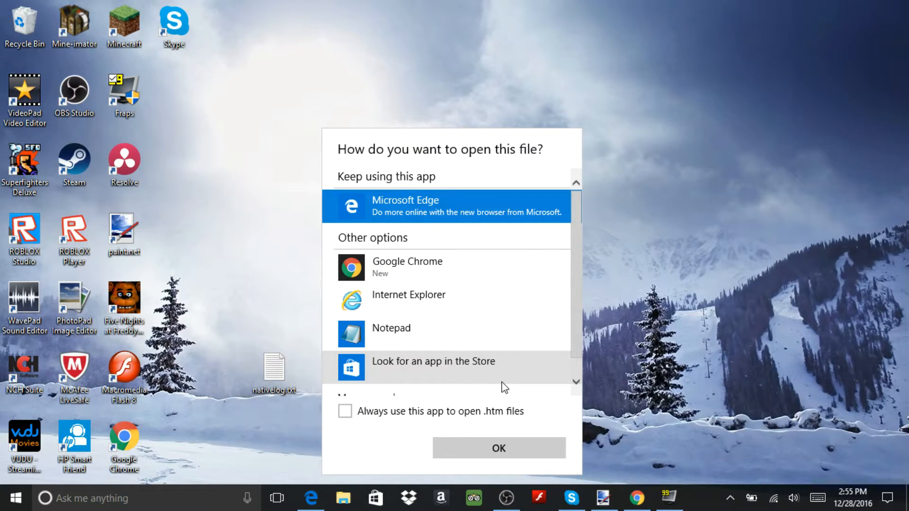
Step: Open the Flash 8 Readme .htm file with Google Chrome
click(407, 267)
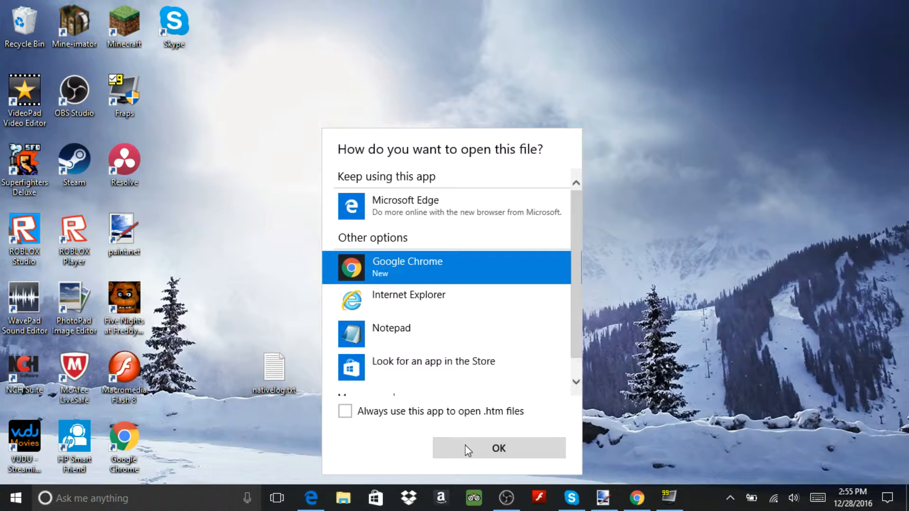
click(497, 449)
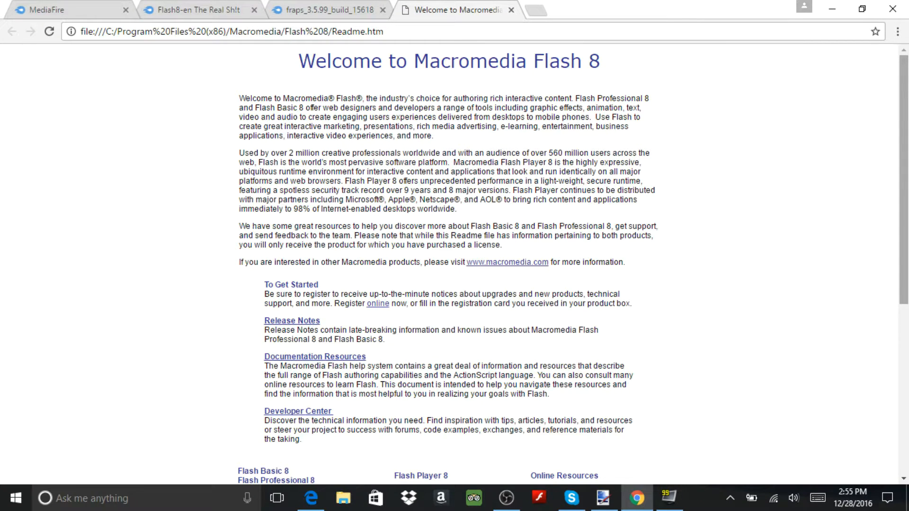
mouse_move(524, 7)
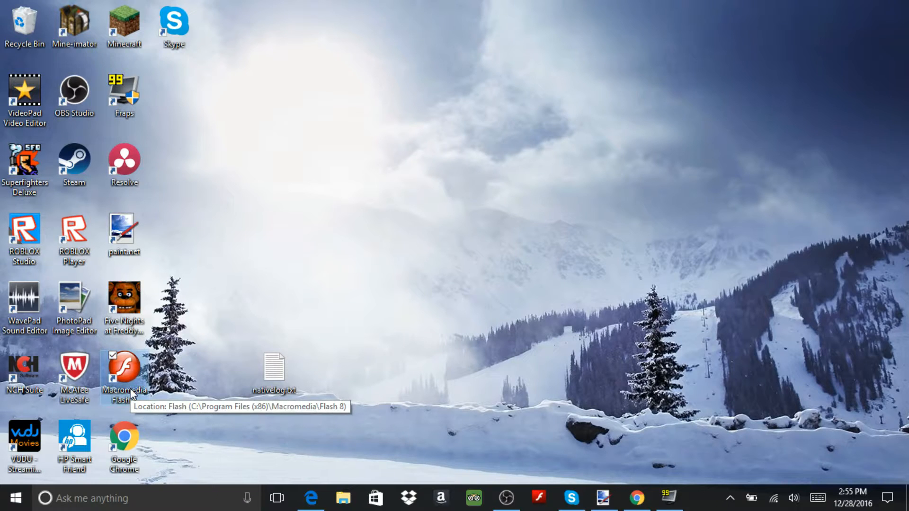
Step: Launch Macromedia Flash 8 from its desktop shortcut
double_click(124, 366)
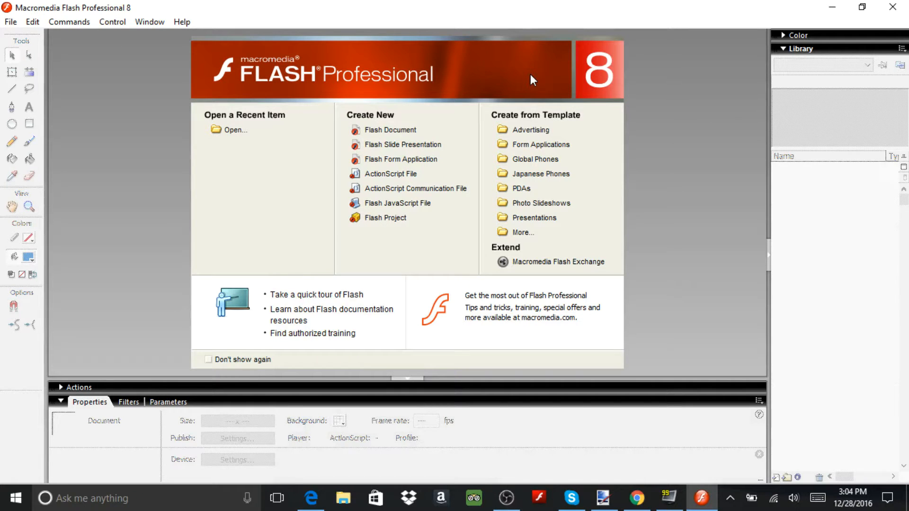
mouse_move(250, 143)
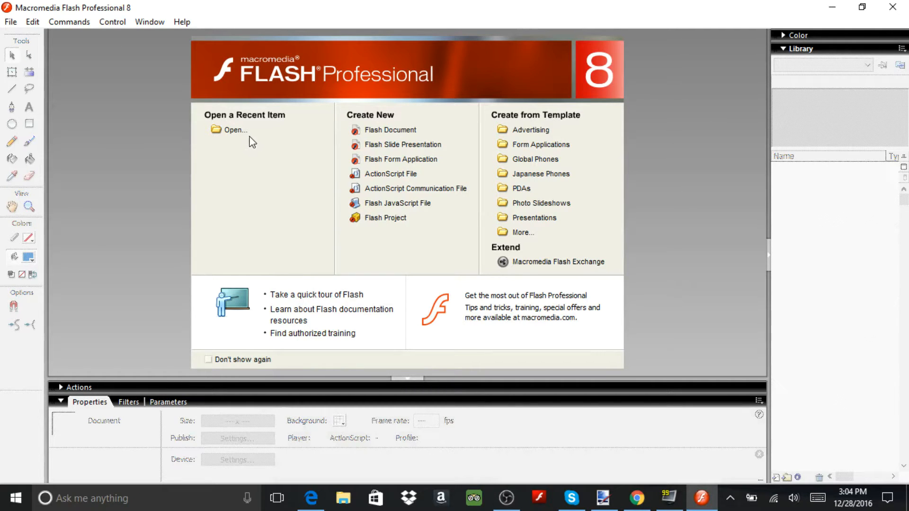
mouse_move(246, 134)
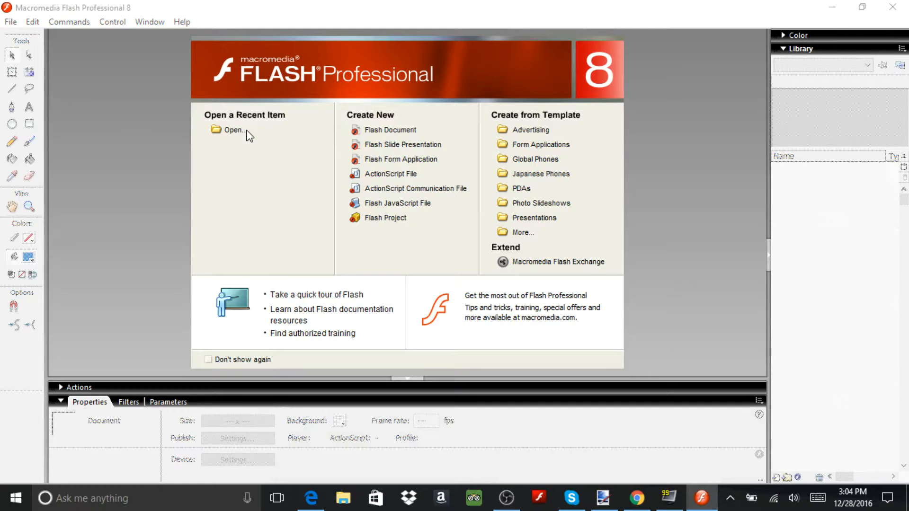
Step: Turn on 'Don't show again' for the Start Page and acknowledge the confirmation notice
click(229, 130)
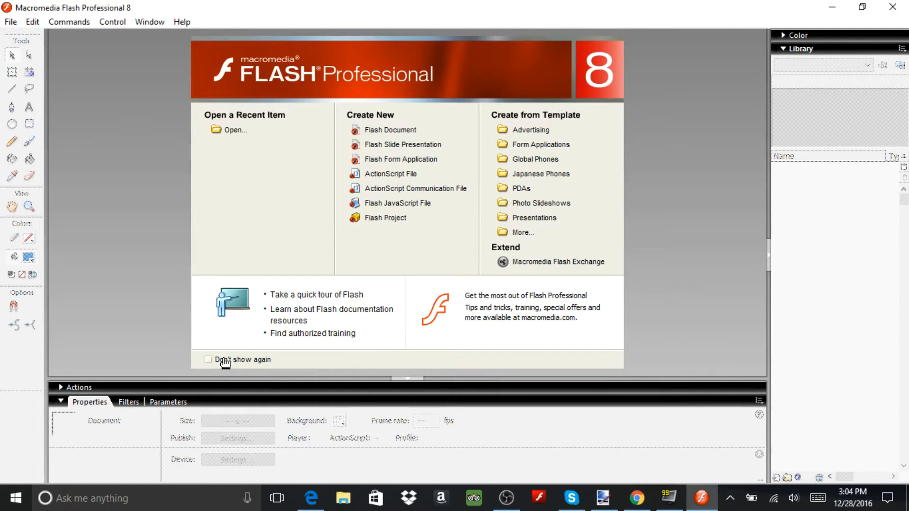
click(208, 360)
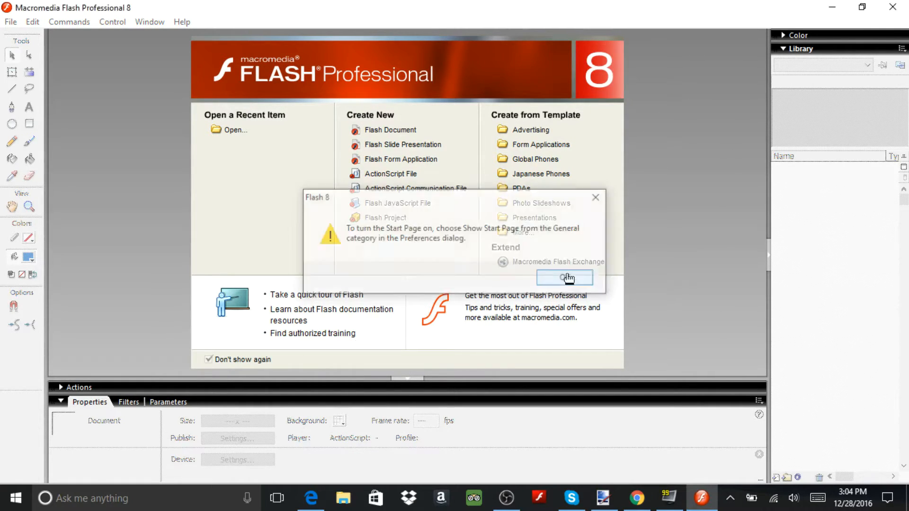
click(564, 277)
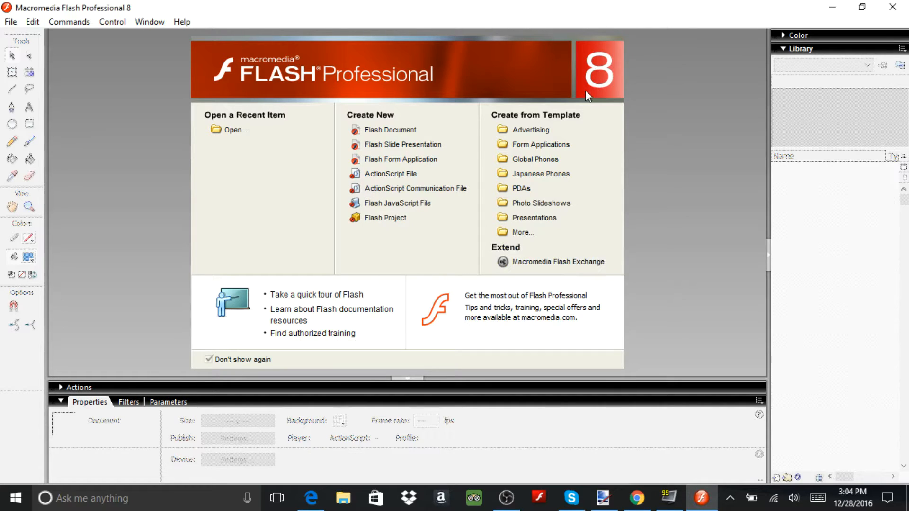
mouse_move(381, 397)
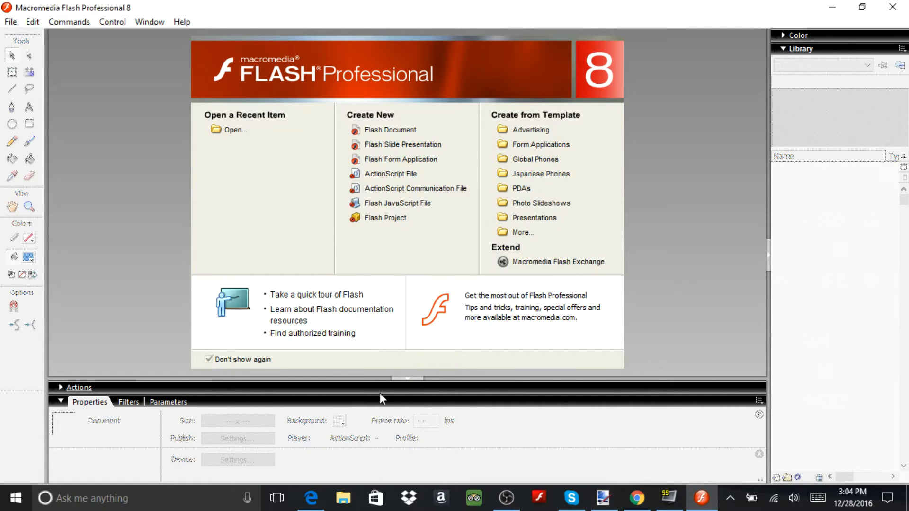